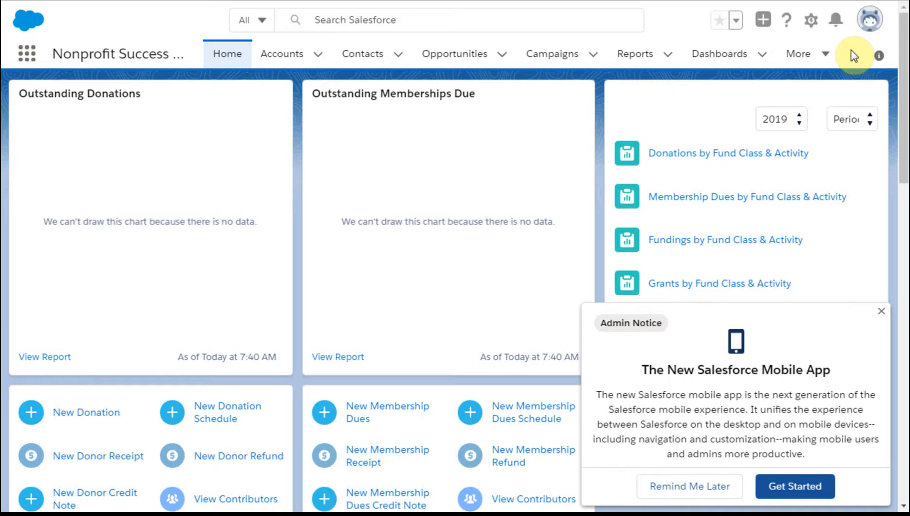
mouse_move(847, 48)
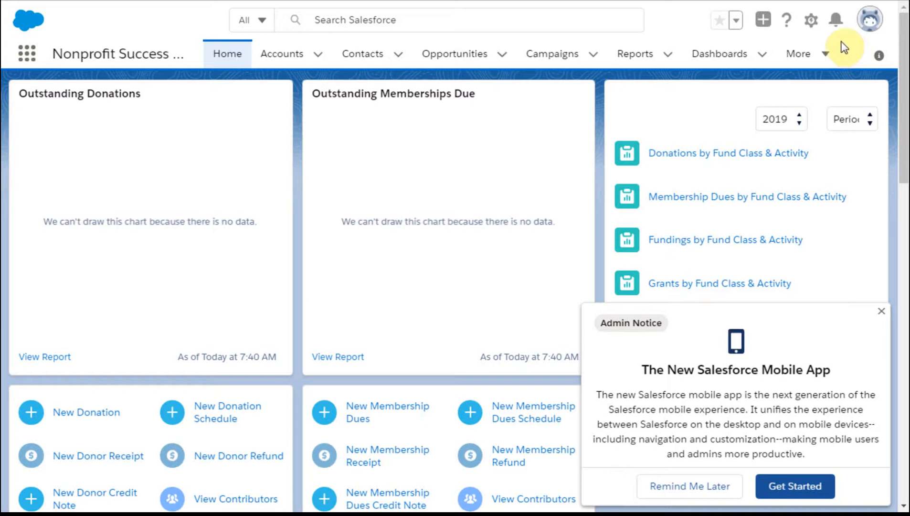
mouse_move(846, 44)
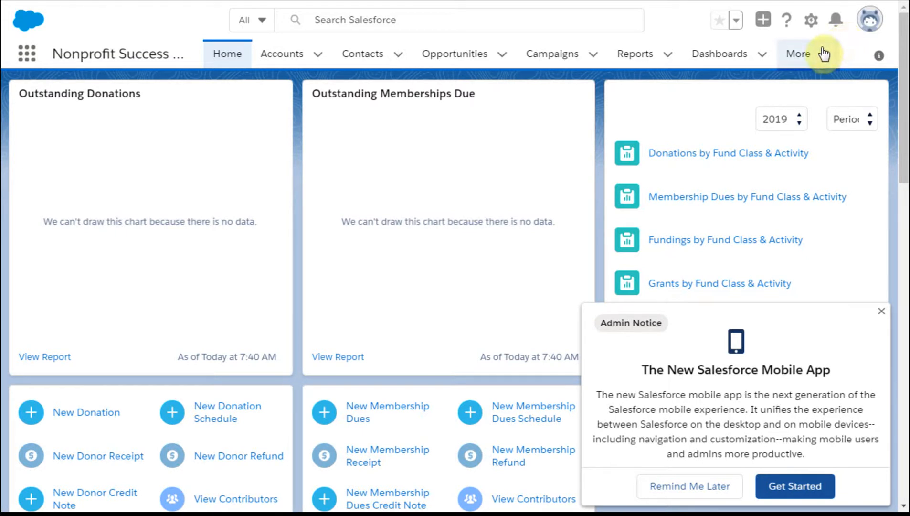
mouse_move(858, 44)
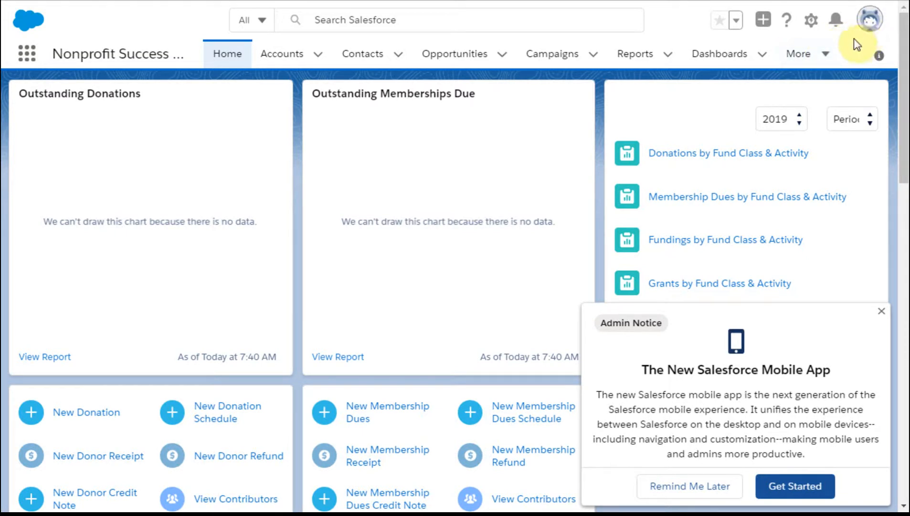
mouse_move(812, 20)
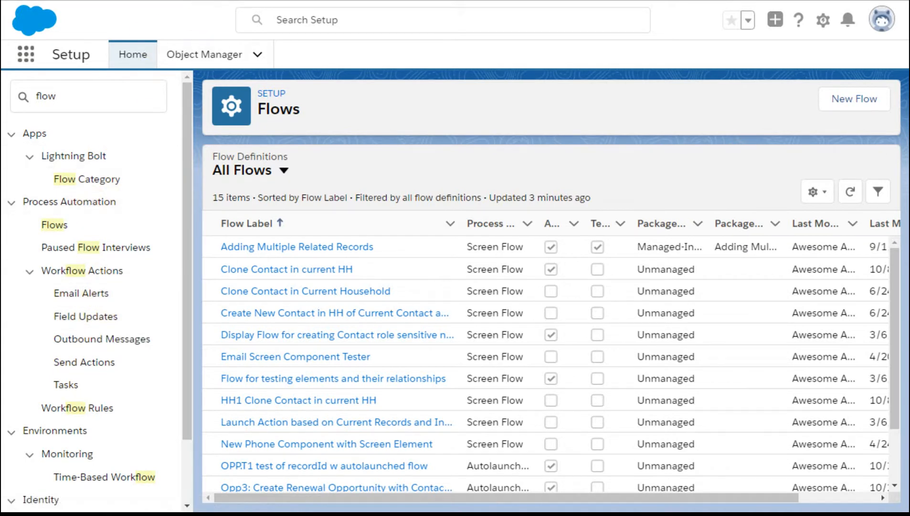
Step: Scroll through the Setup Flows list of 15 screen and autolaunched flows
scroll("down", 3)
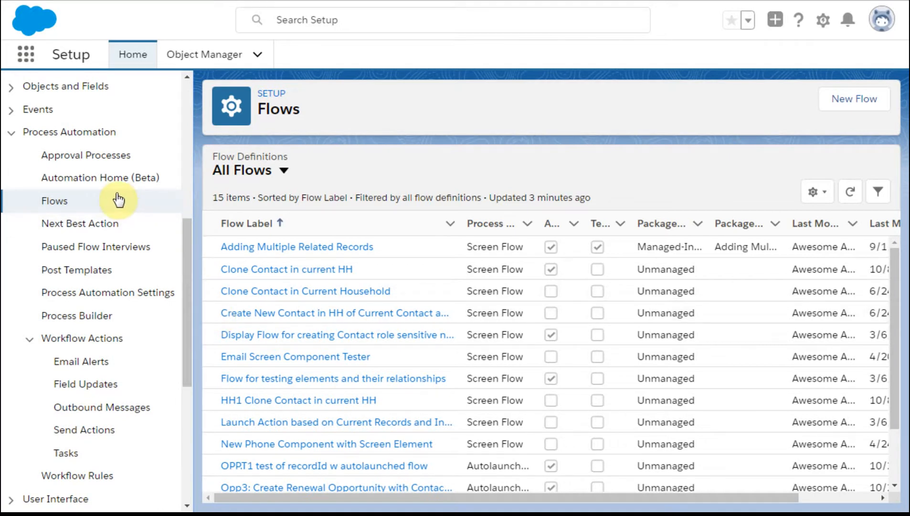
mouse_move(119, 200)
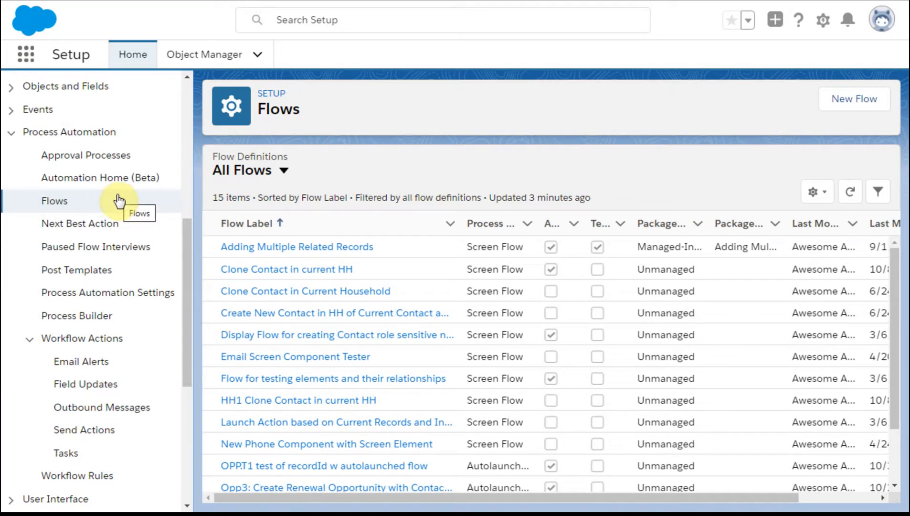
mouse_move(111, 192)
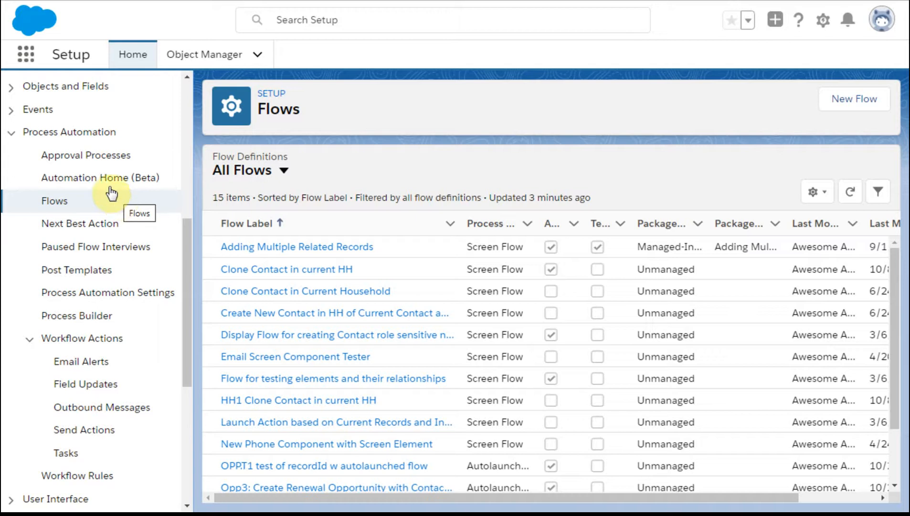
mouse_move(99, 176)
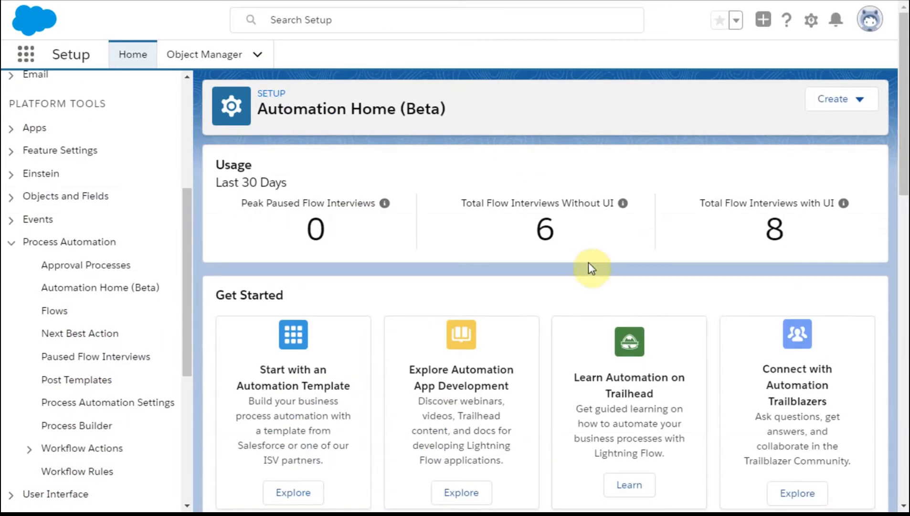
mouse_move(626, 326)
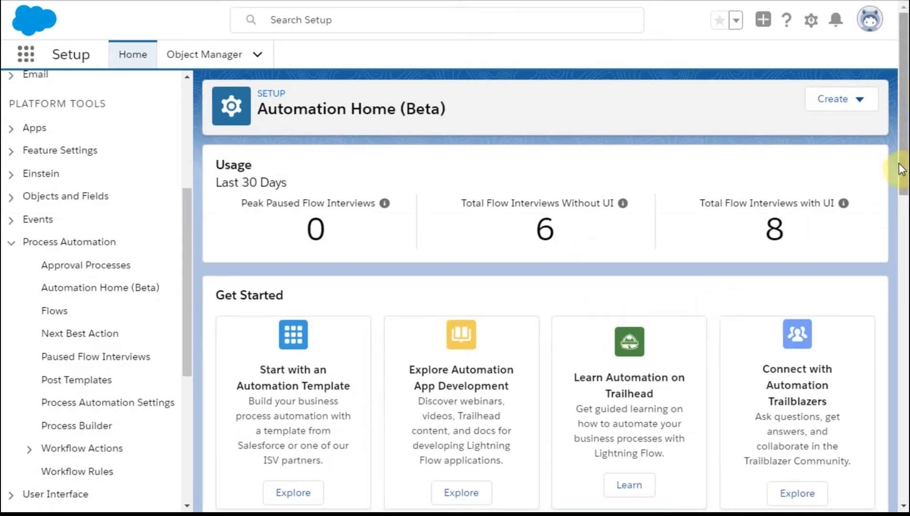
Step: Review Automation Home (Beta) usage stats and show the Create menu of automation types
scroll("down", 3)
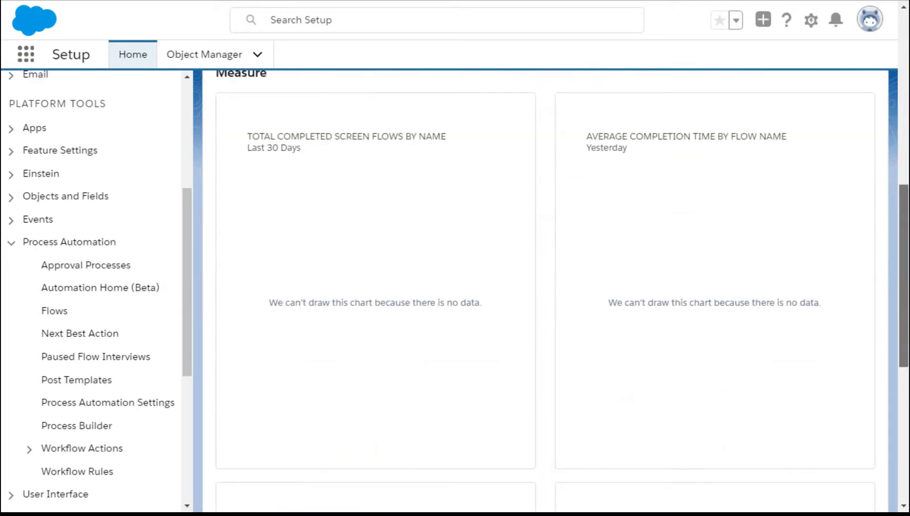
scroll("down", 3)
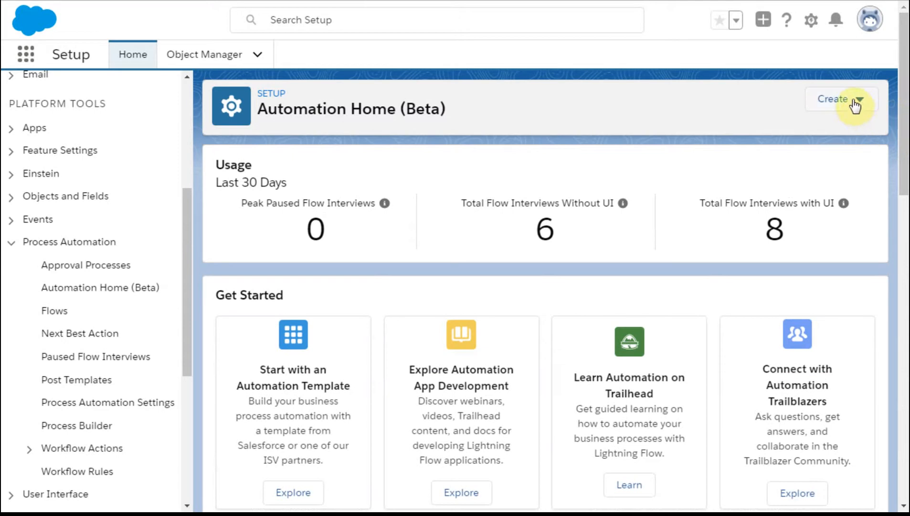
left_click(838, 98)
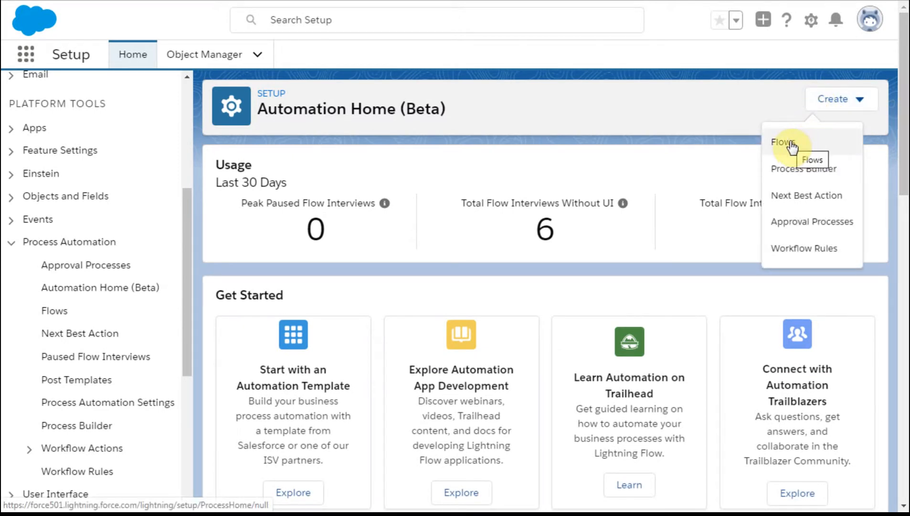
mouse_move(803, 249)
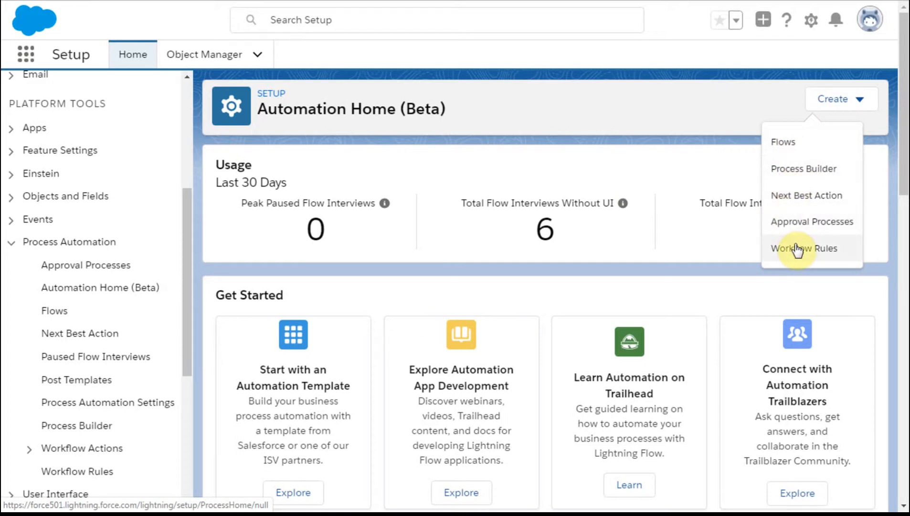
mouse_move(801, 222)
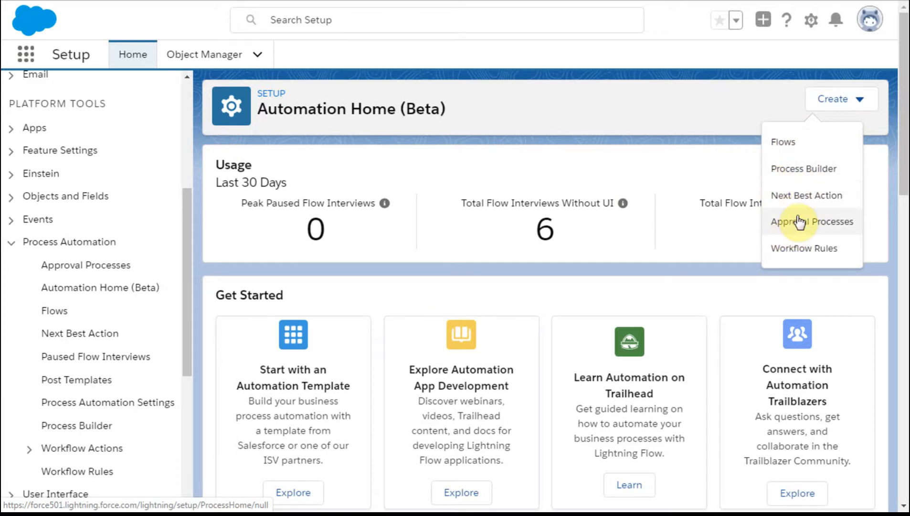
mouse_move(812, 221)
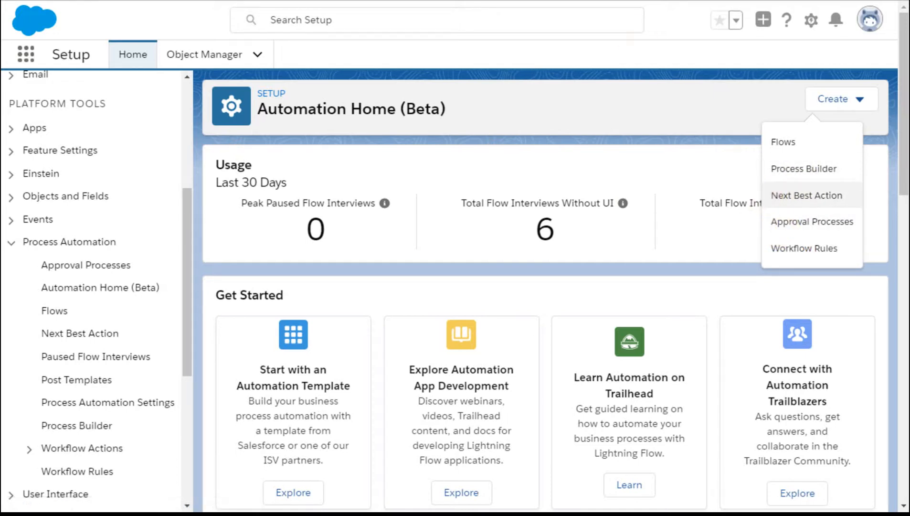
Step: Switch the Flows list to the Flows in Development view
left_click(783, 141)
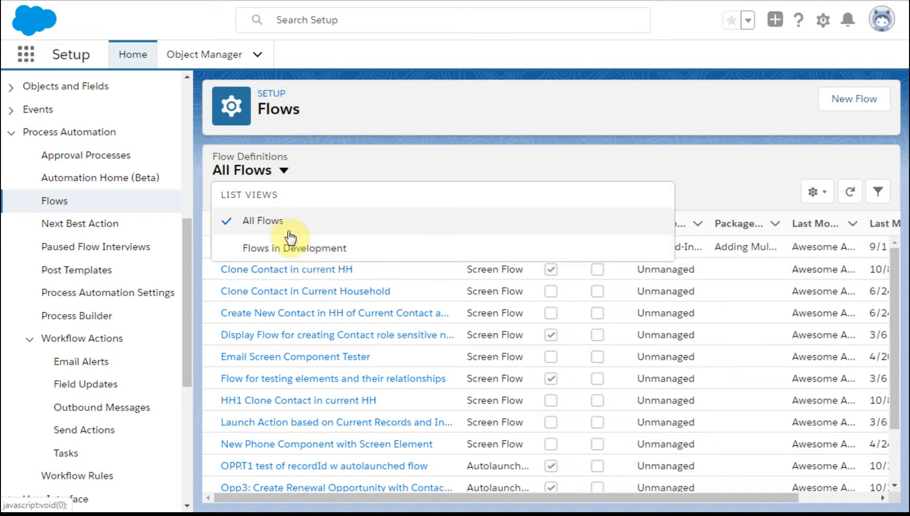
left_click(294, 247)
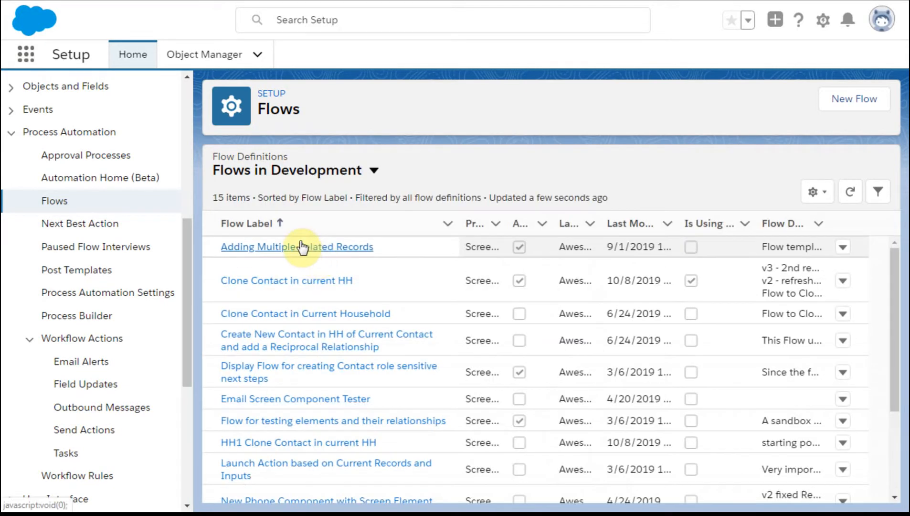
left_click(449, 224)
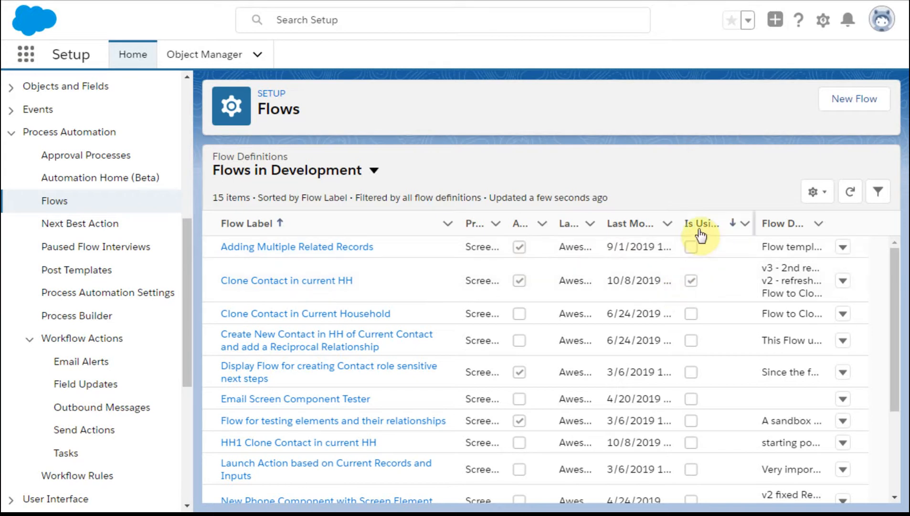
mouse_move(701, 235)
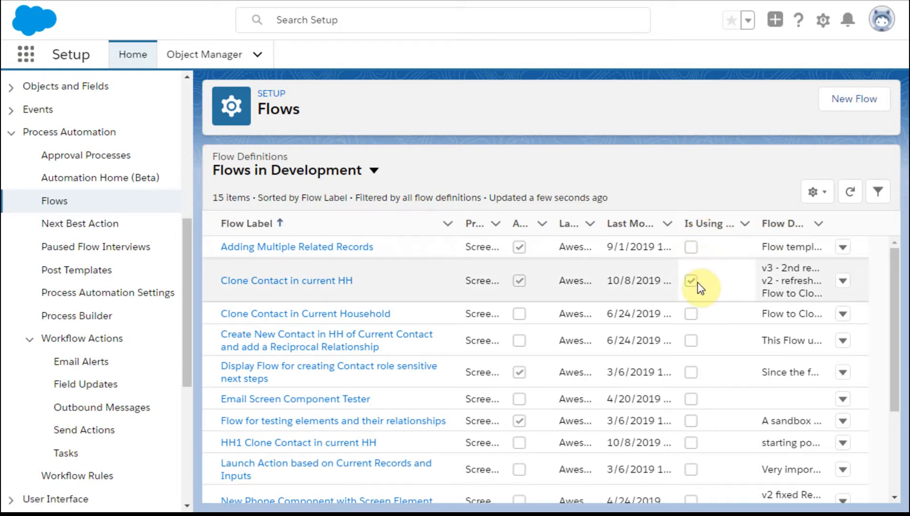
Step: Show the row actions for the Clone Contact in current HH flow
left_click(690, 281)
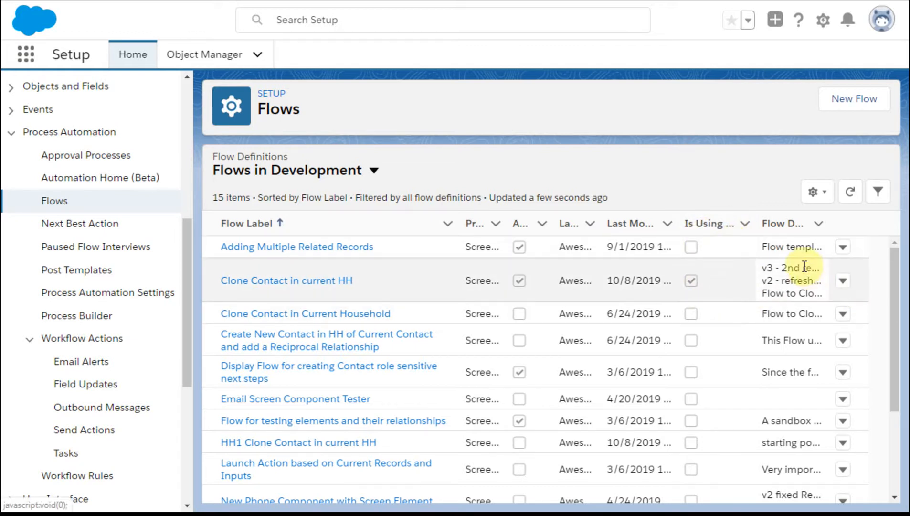
mouse_move(781, 293)
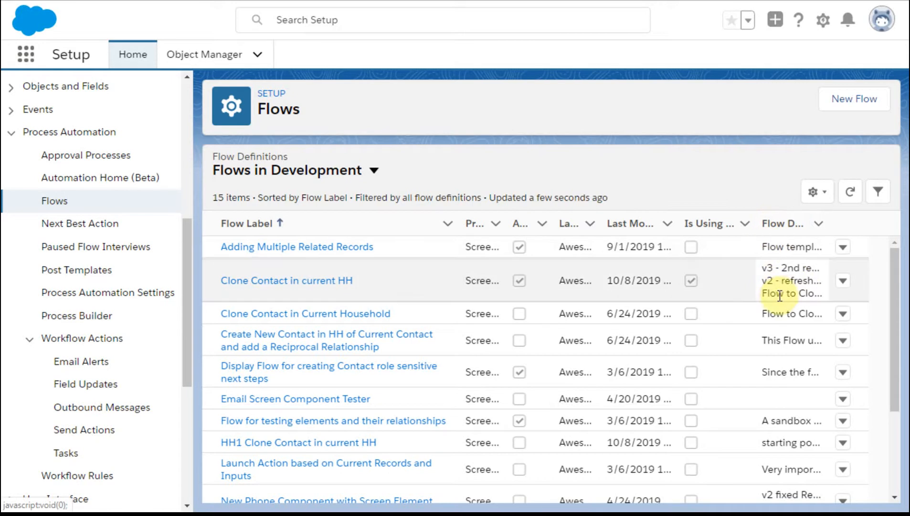
mouse_move(802, 340)
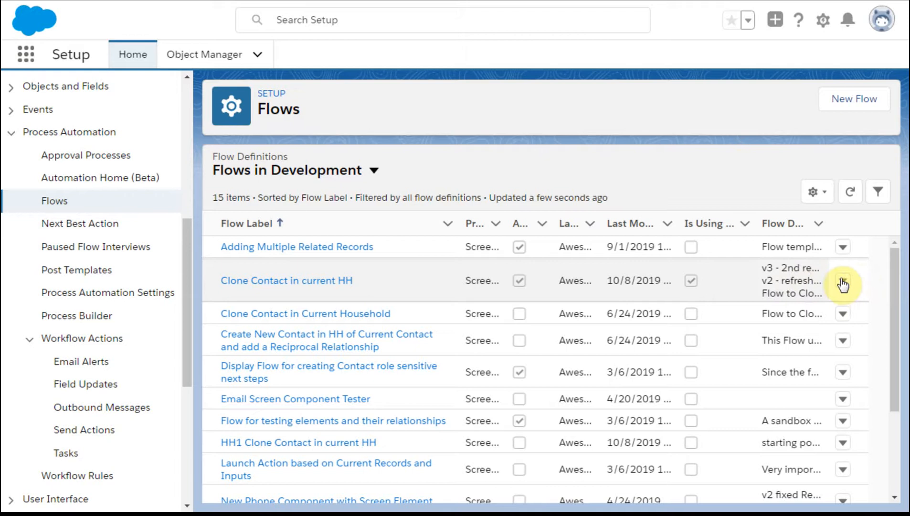
left_click(842, 284)
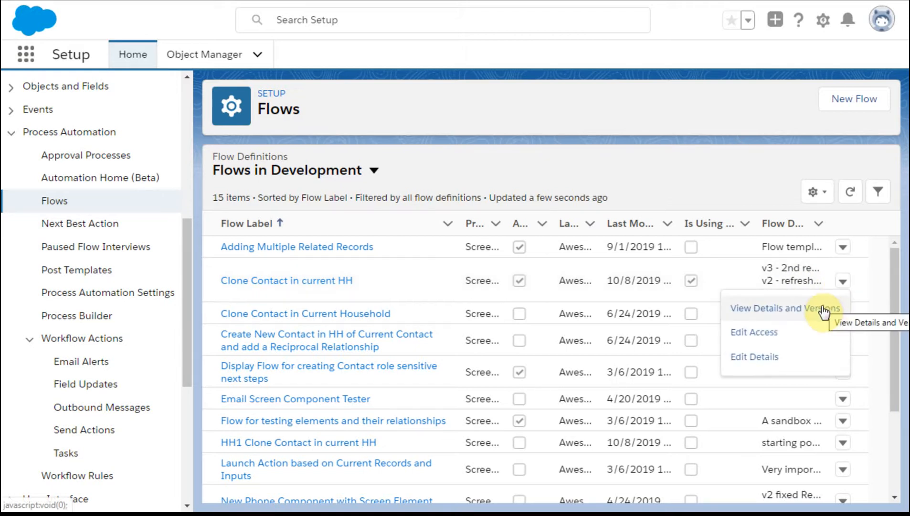
mouse_move(827, 313)
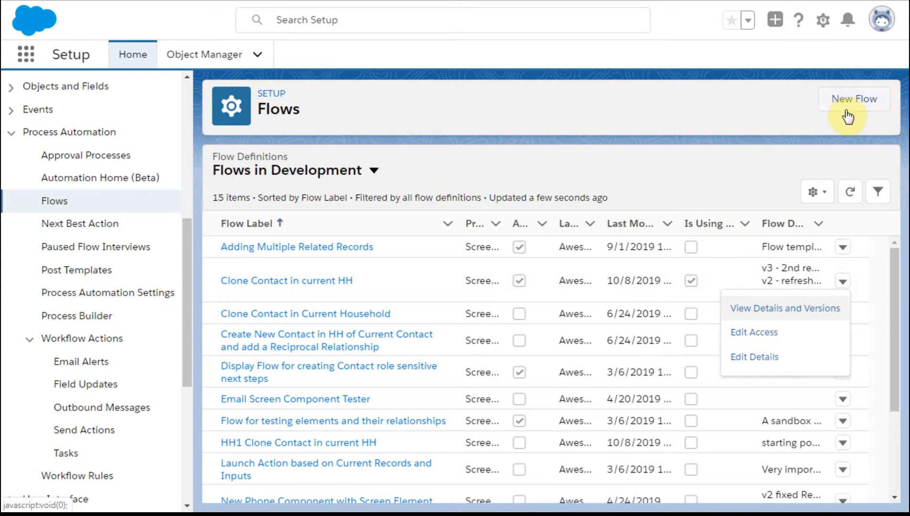
mouse_move(748, 48)
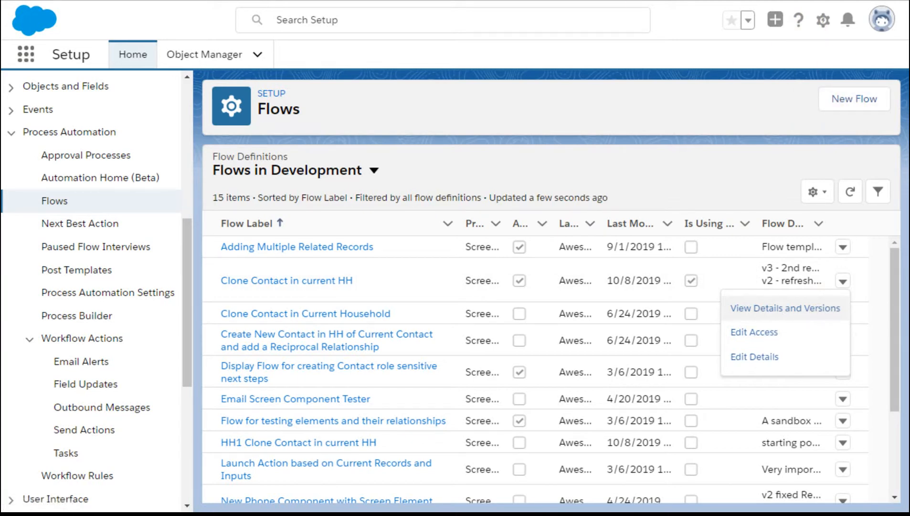
Step: Start a new flow to reach the Screen Flow / Autolaunched Flow type choice
left_click(853, 98)
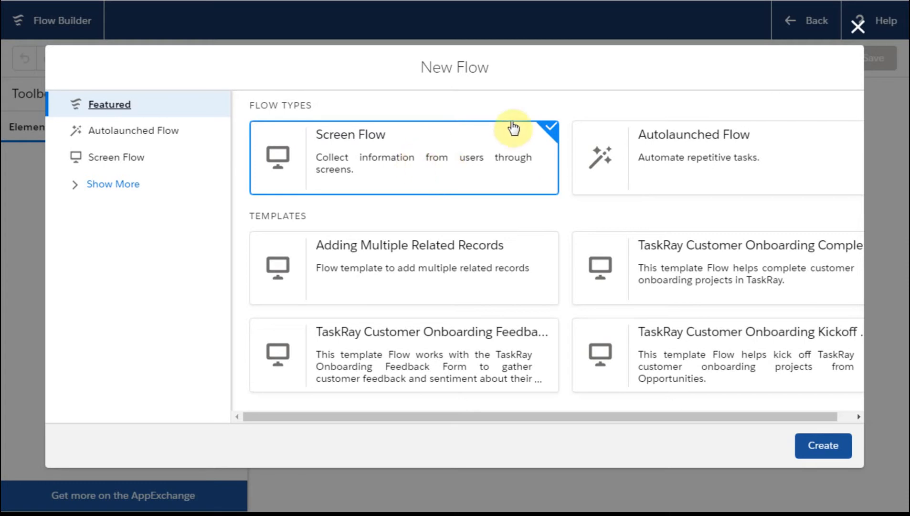
mouse_move(422, 164)
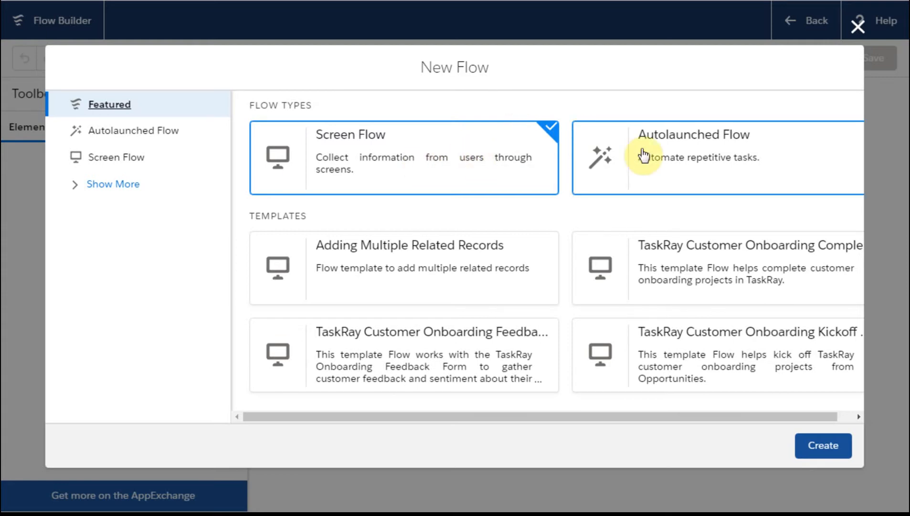
mouse_move(637, 156)
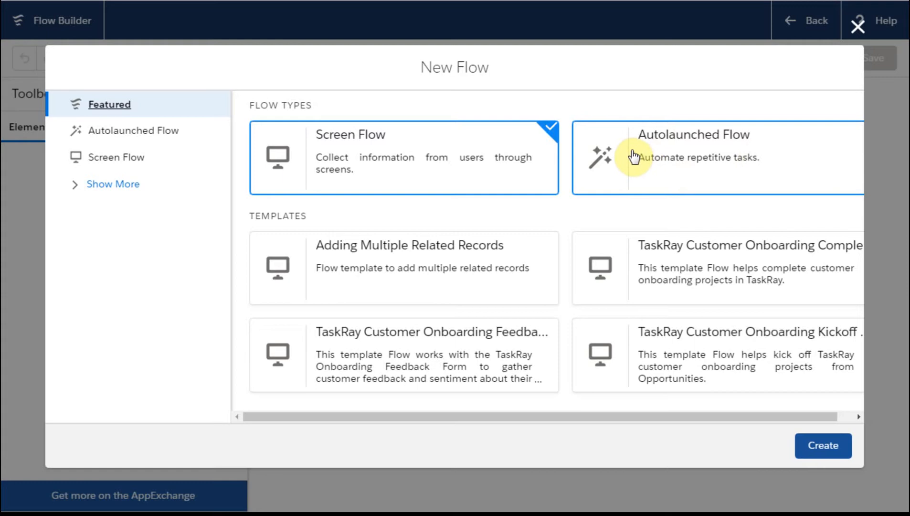
mouse_move(688, 182)
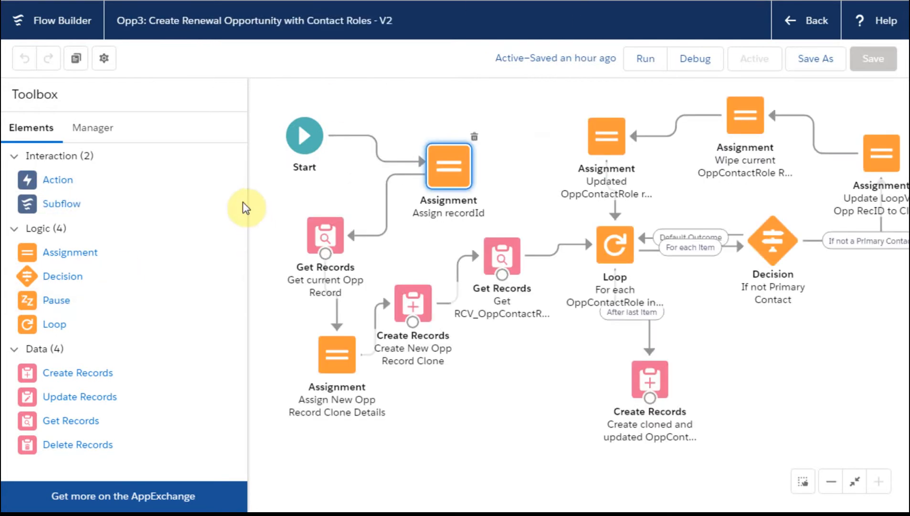
mouse_move(86, 180)
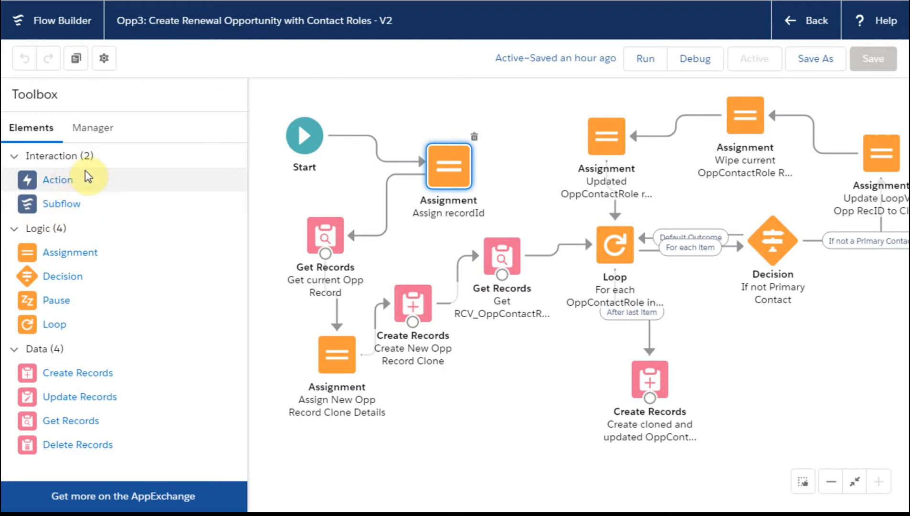
mouse_move(81, 177)
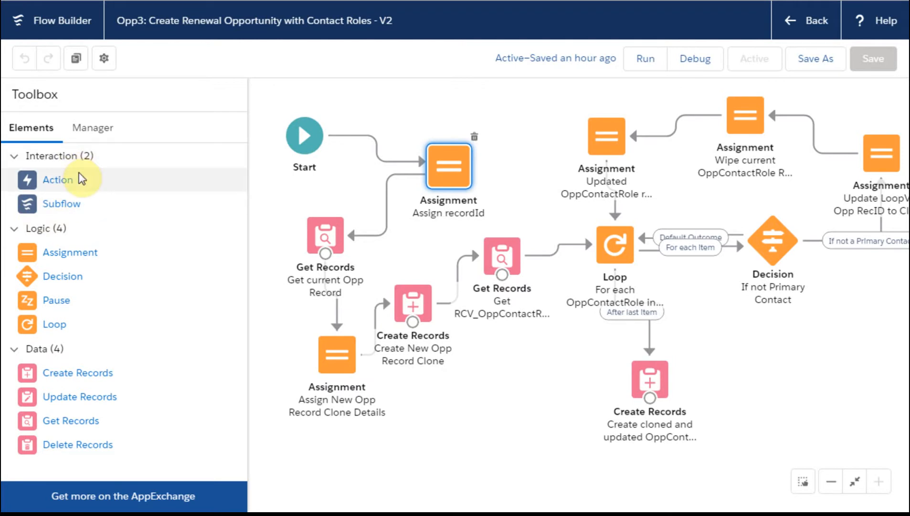
mouse_move(75, 178)
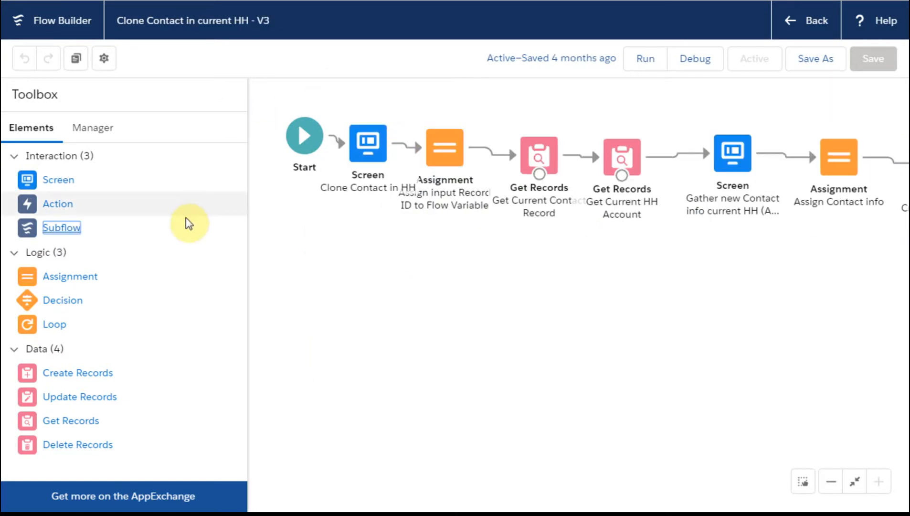
mouse_move(62, 228)
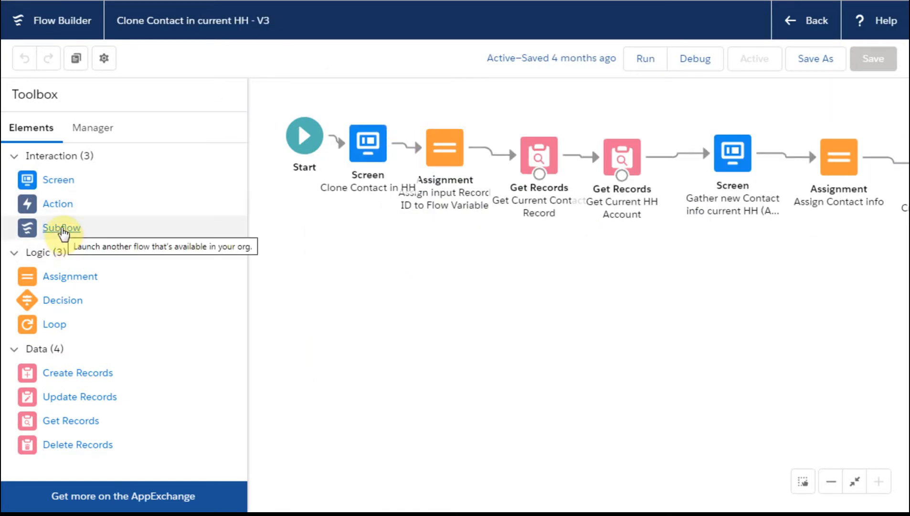
Step: Add a Subflow element and browse the full list of flows it can launch
left_click(61, 227)
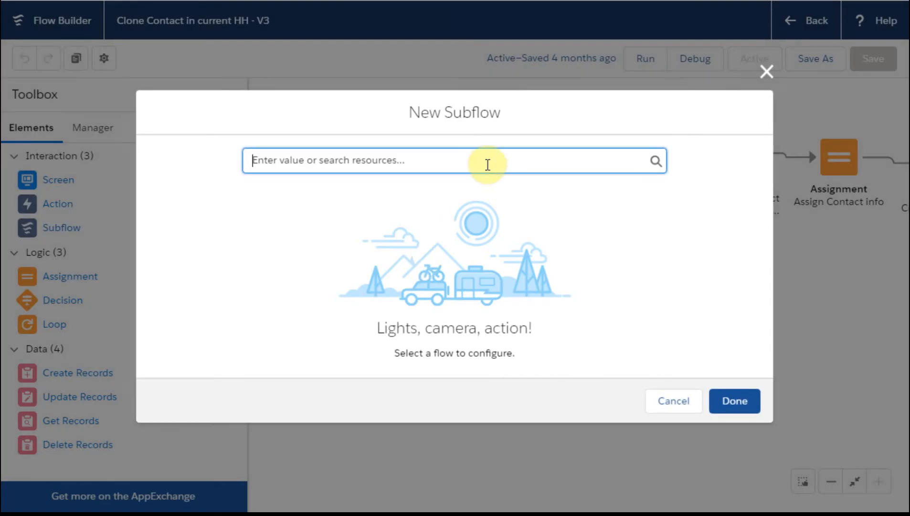
left_click(454, 161)
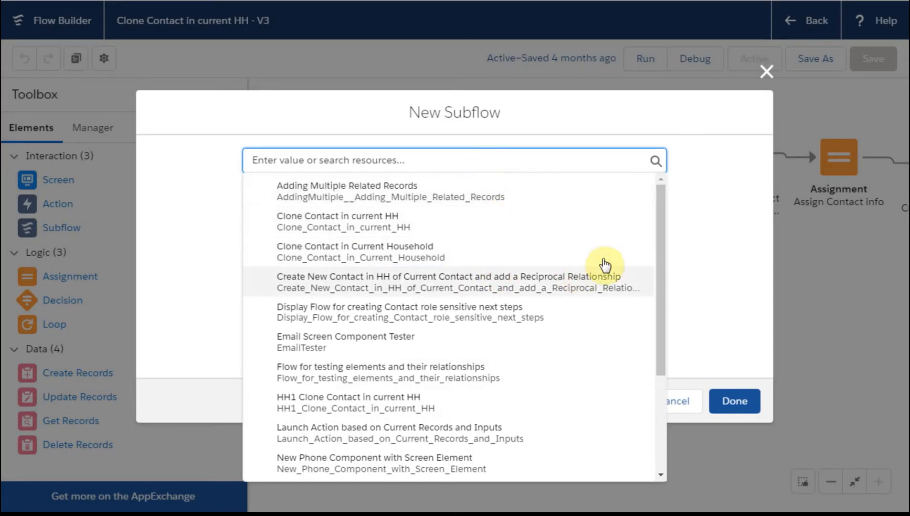
scroll("down", 3)
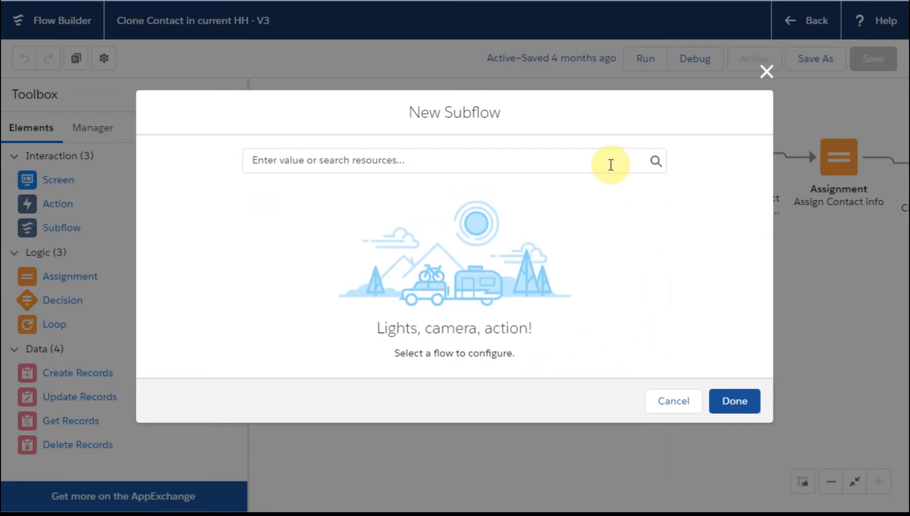
left_click(406, 160)
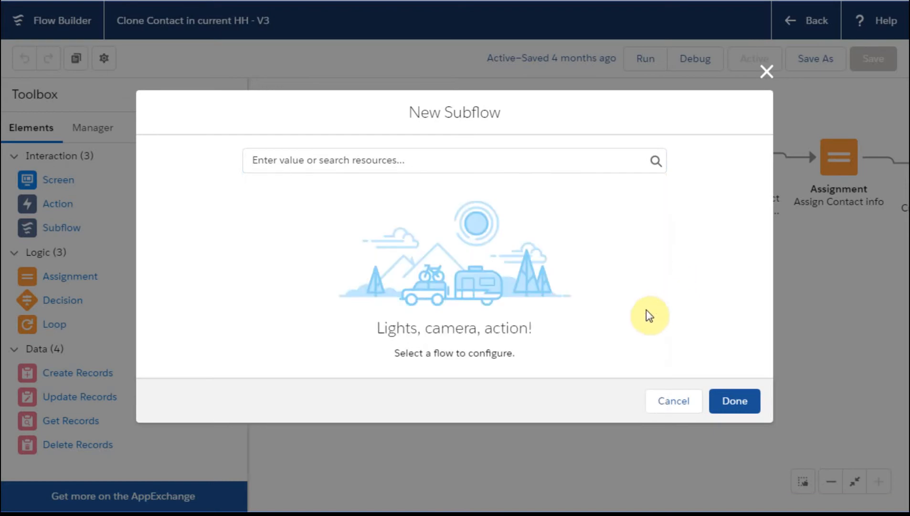
Step: Browse the available subflow list again, then dismiss it without choosing one
left_click(455, 160)
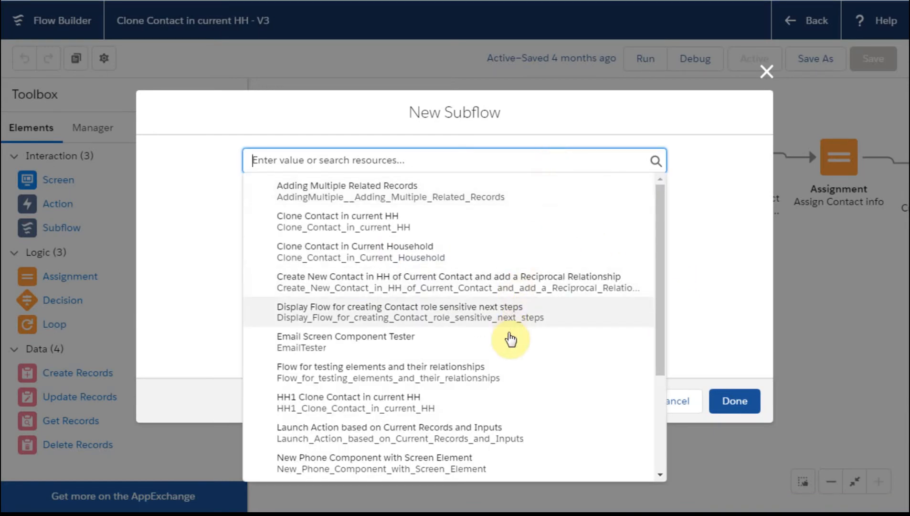
scroll("down", 3)
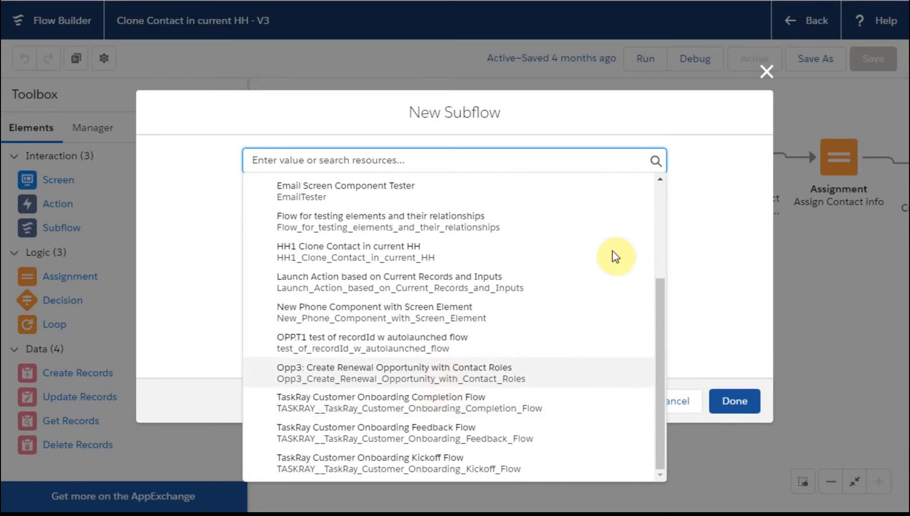
left_click(766, 71)
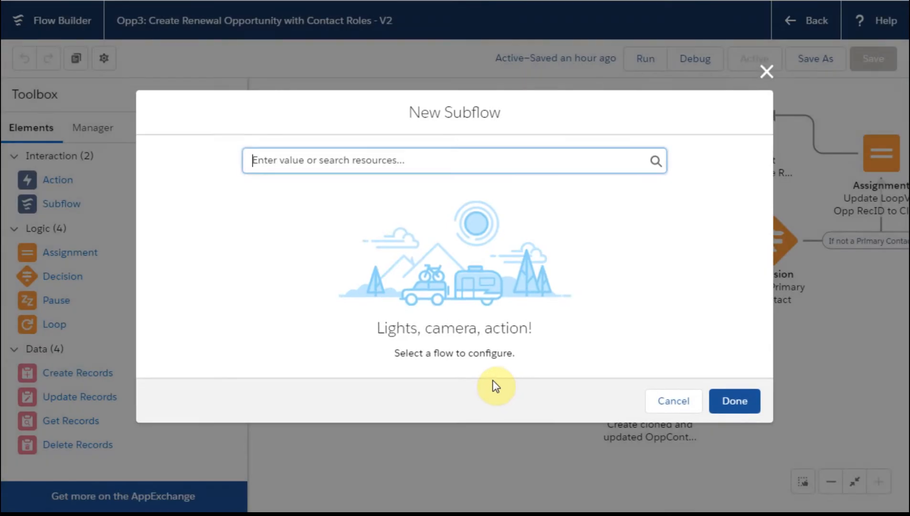
Step: Check the Opp3 flow's subflow picker lists only two autolaunched flows, then close it
left_click(454, 160)
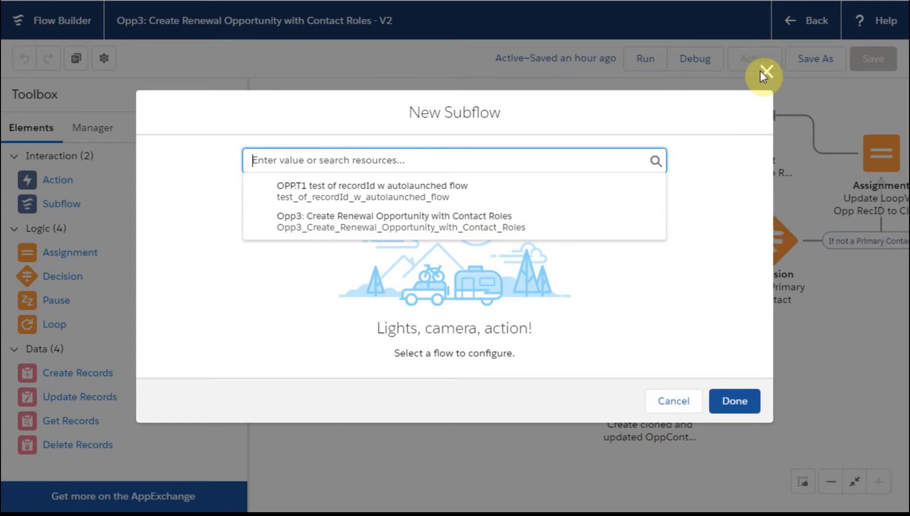
left_click(766, 73)
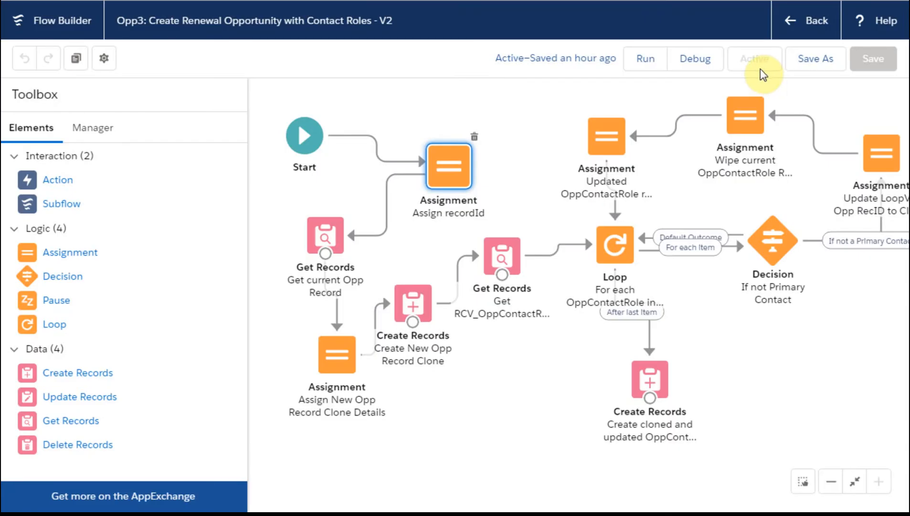
mouse_move(755, 59)
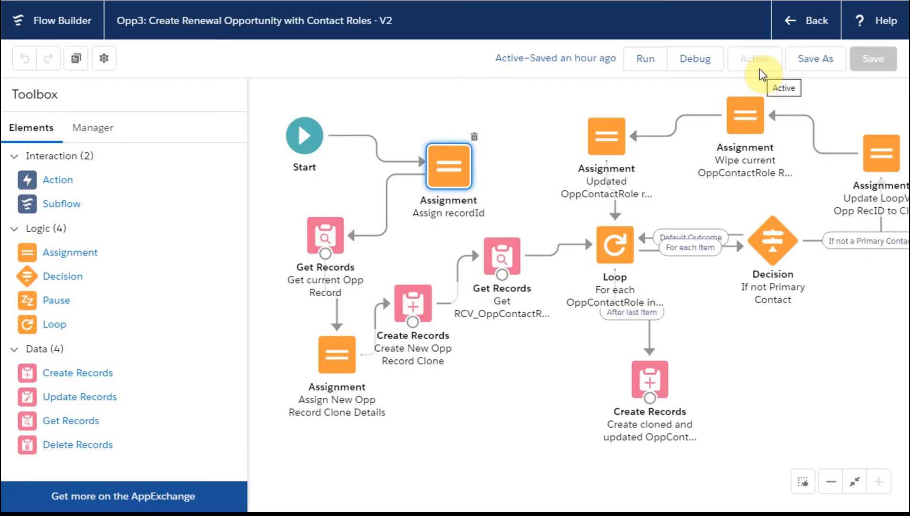
mouse_move(380, 153)
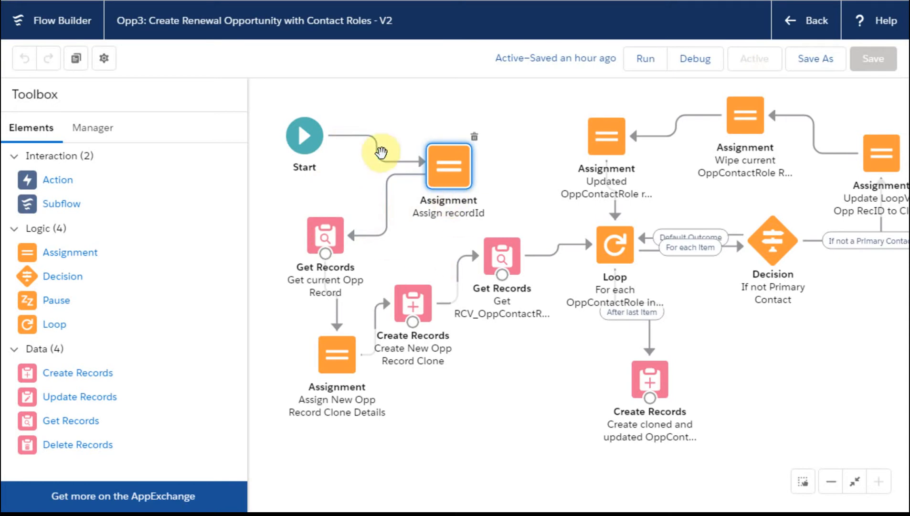
mouse_move(248, 45)
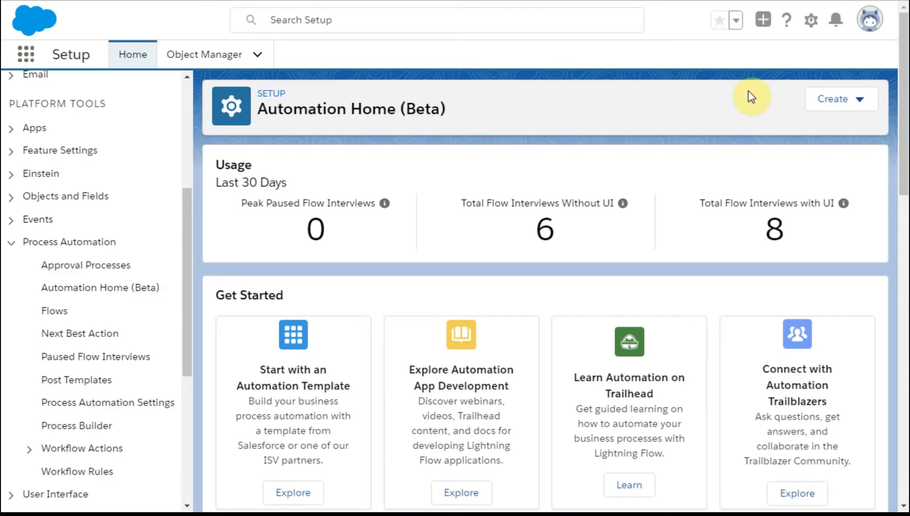
Step: Choose Process Builder from the Create menu to list My Processes
left_click(839, 98)
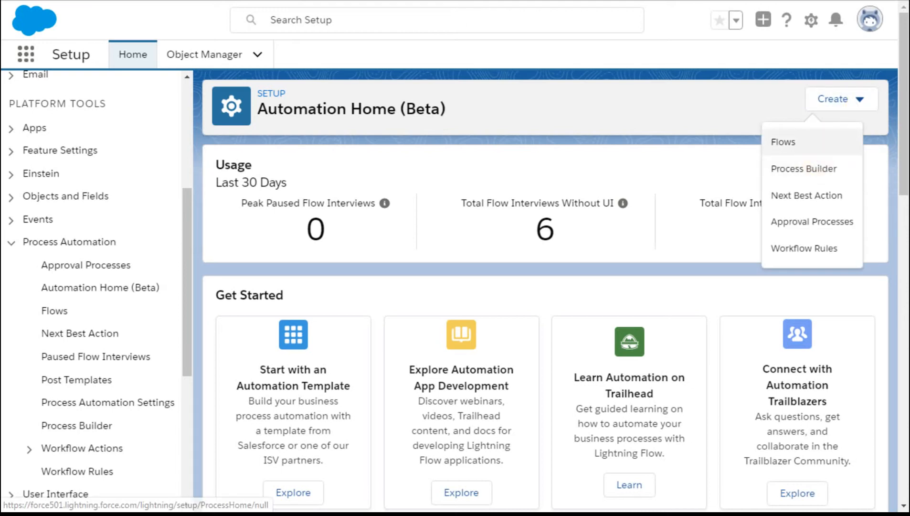
left_click(803, 168)
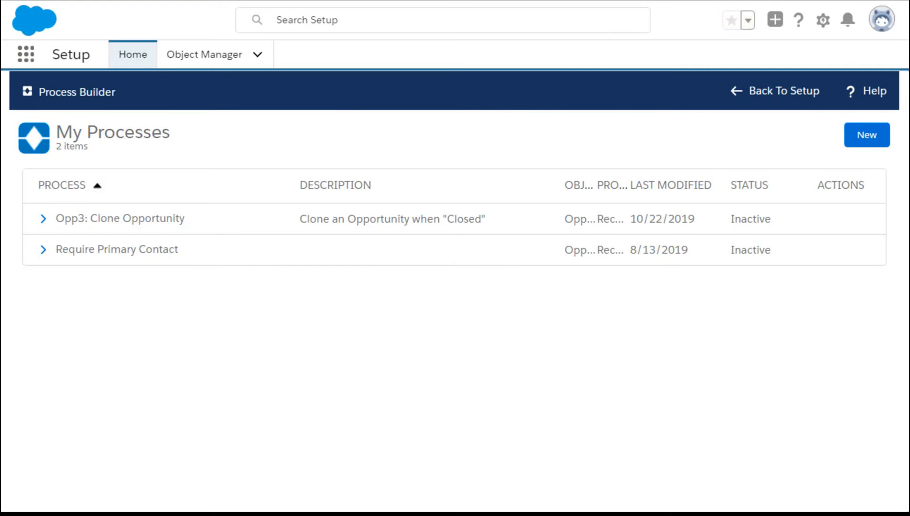
mouse_move(708, 230)
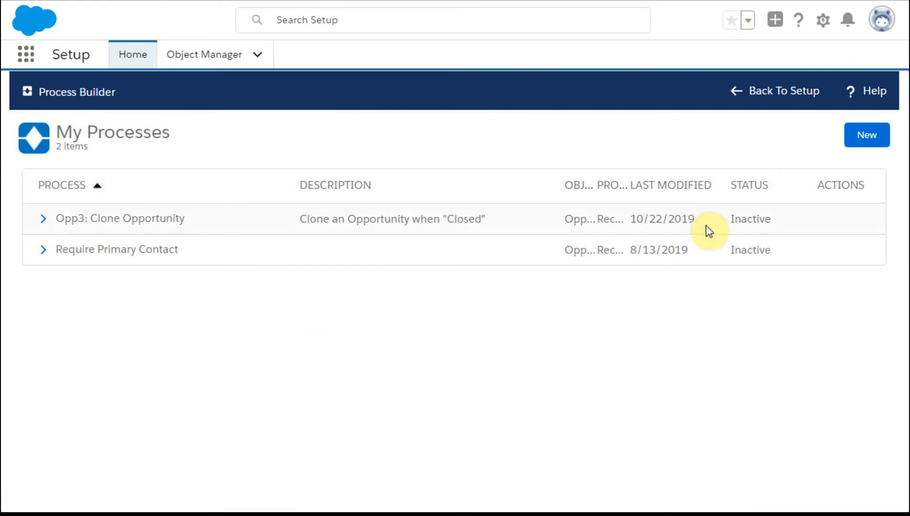
mouse_move(185, 218)
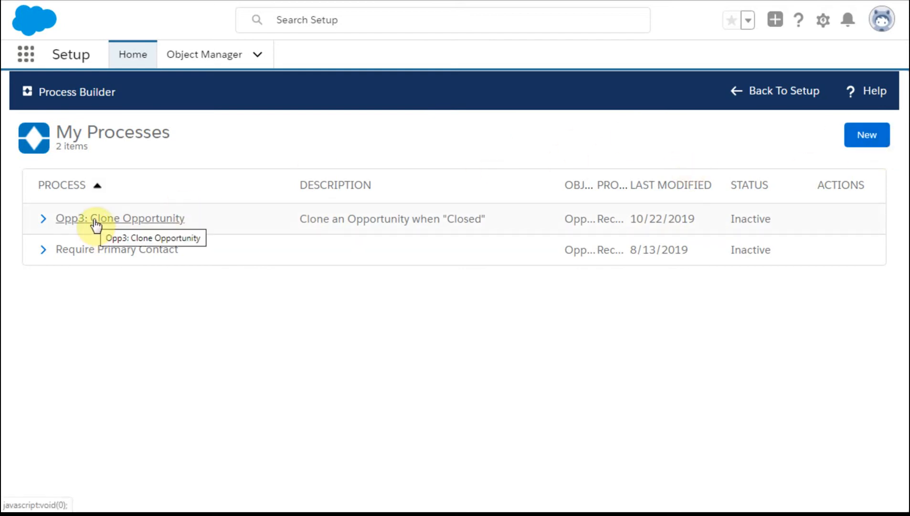
Step: In Opp3: Clone Opportunity, add an immediate action under the If Opp is Closed criteria
left_click(119, 218)
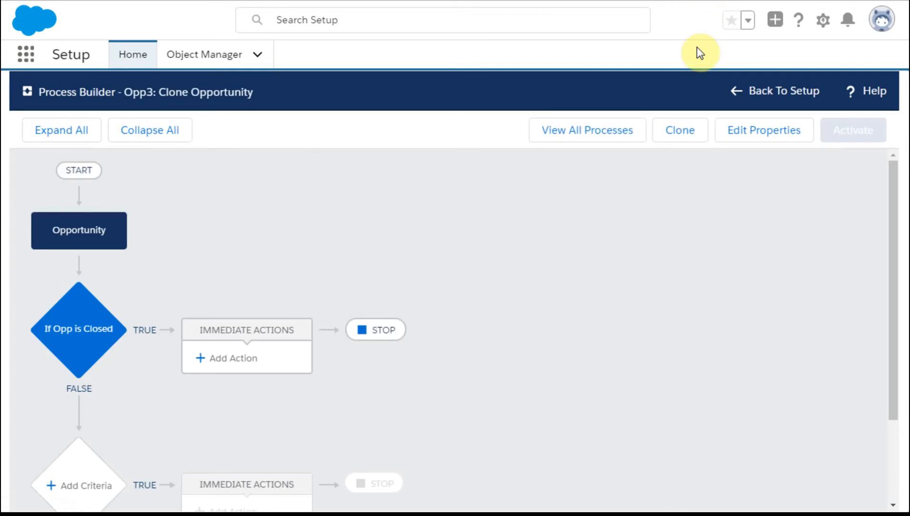
scroll("down", 3)
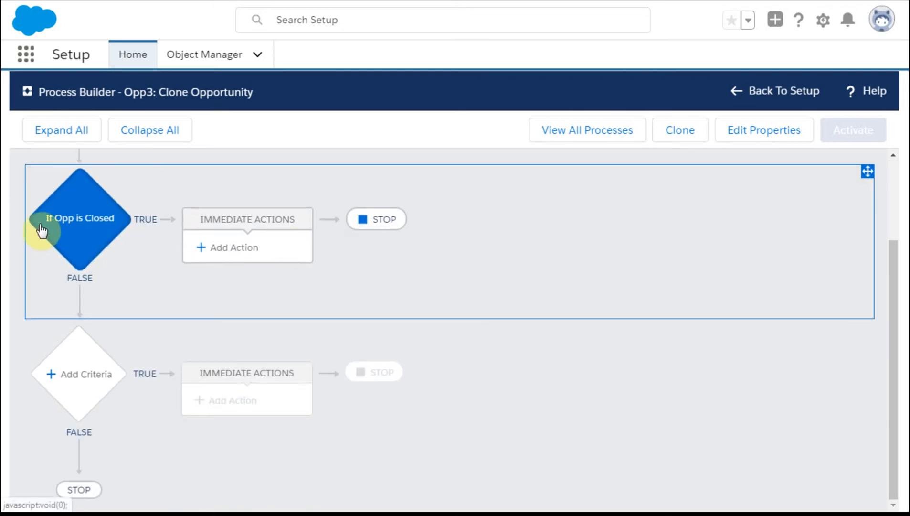
left_click(77, 218)
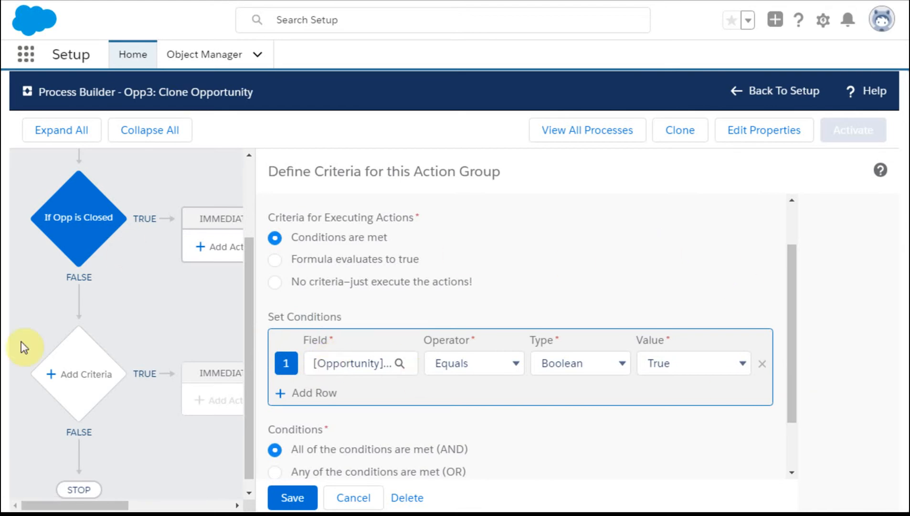
left_click(234, 246)
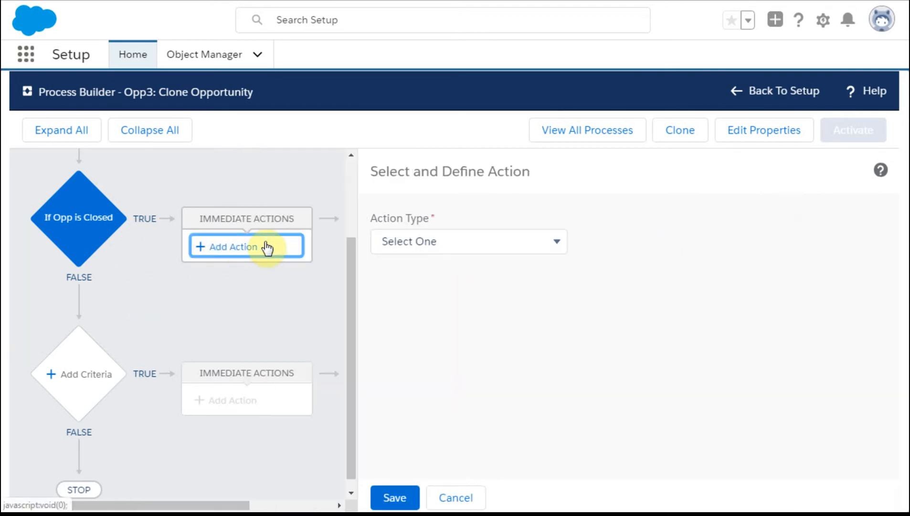
Step: Make it a Flows action named Call Cloning Flow calling Opp3: Create Renewal Opportunity
left_click(467, 241)
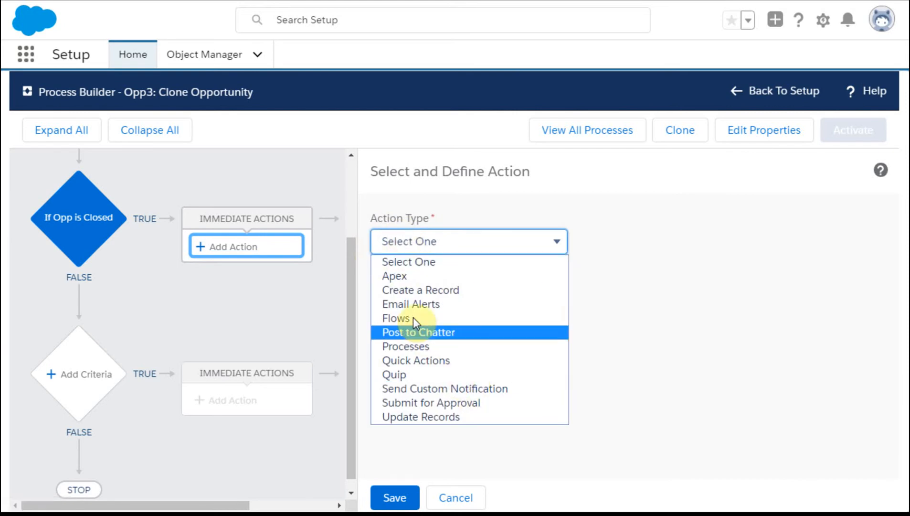
left_click(397, 318)
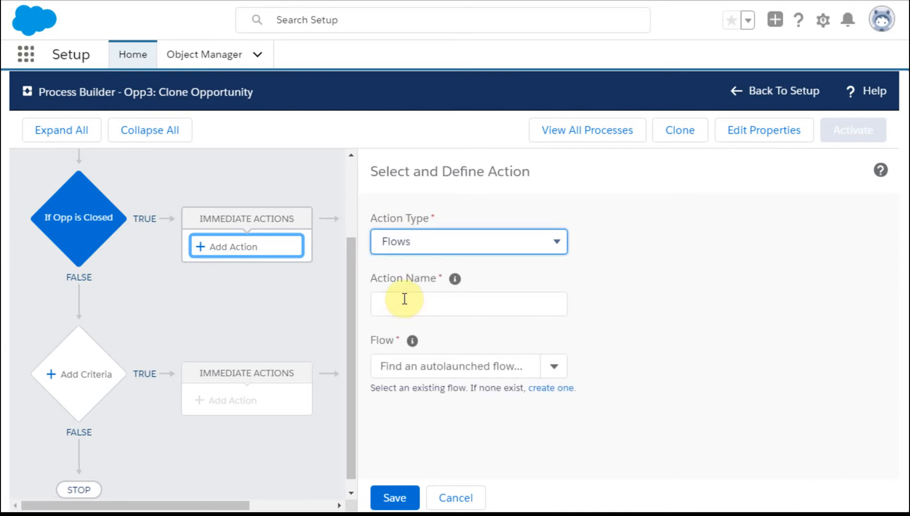
type("Call Cloning Flow")
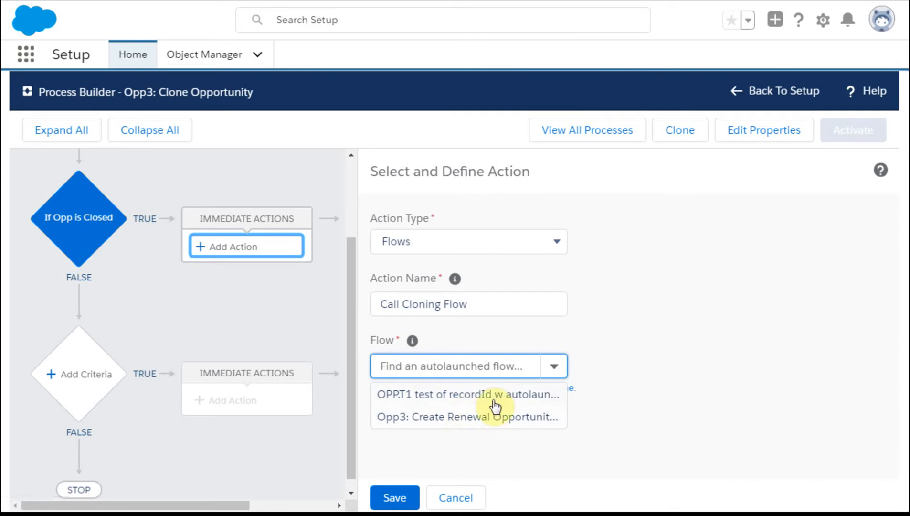
left_click(464, 366)
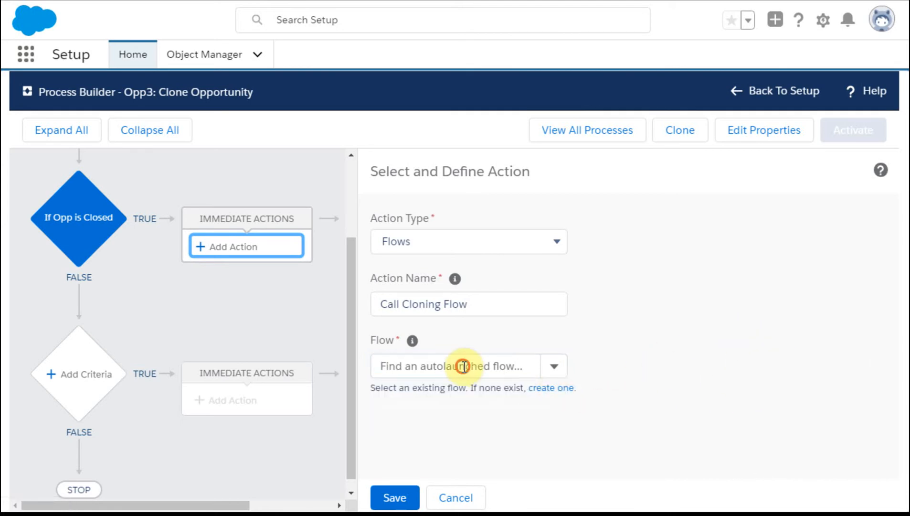
left_click(464, 366)
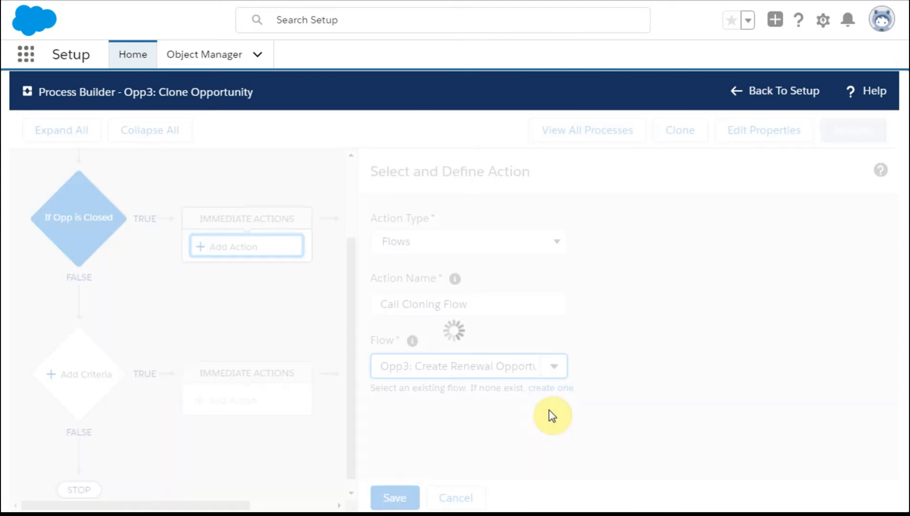
mouse_move(394, 497)
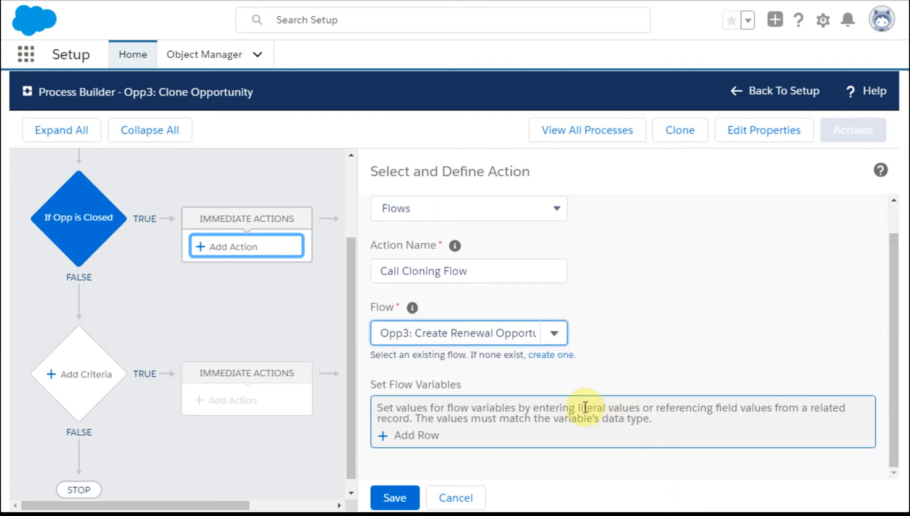
mouse_move(593, 401)
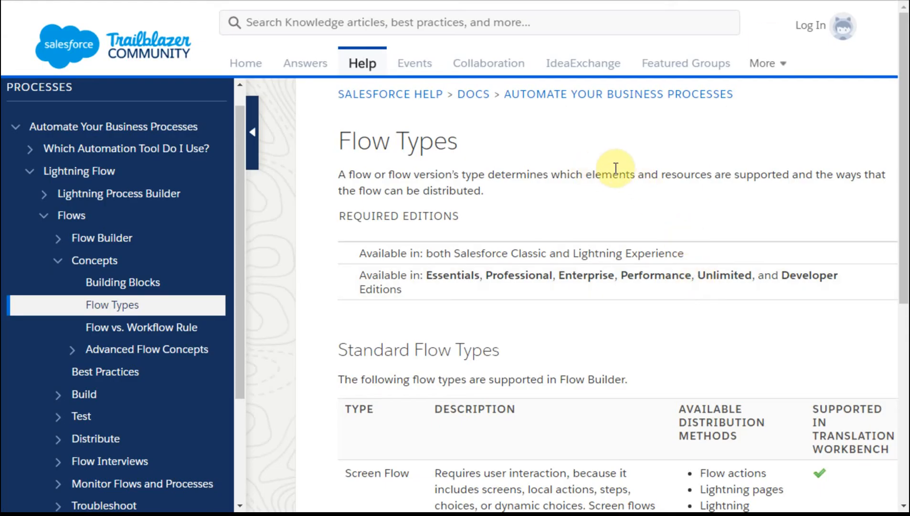
Step: Scroll the Flow Types help article down to the Standard Flow Types table
scroll("down", 3)
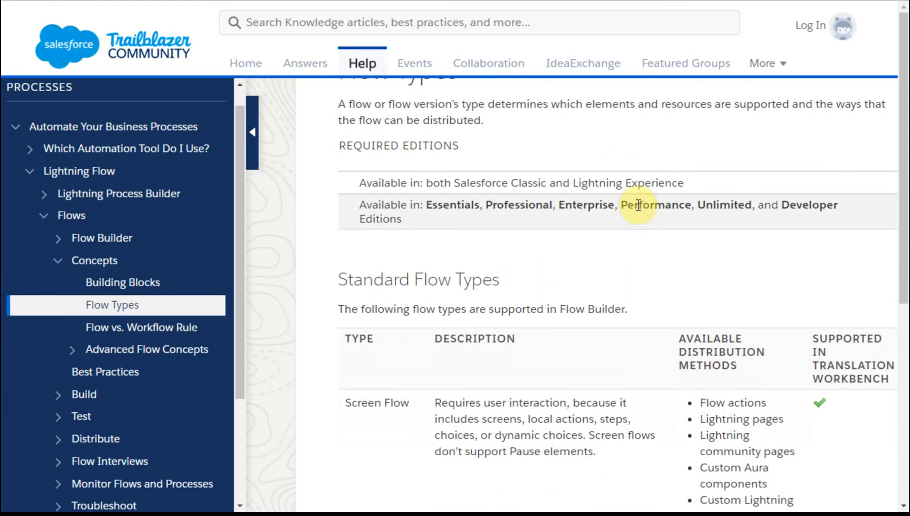
scroll("down", 3)
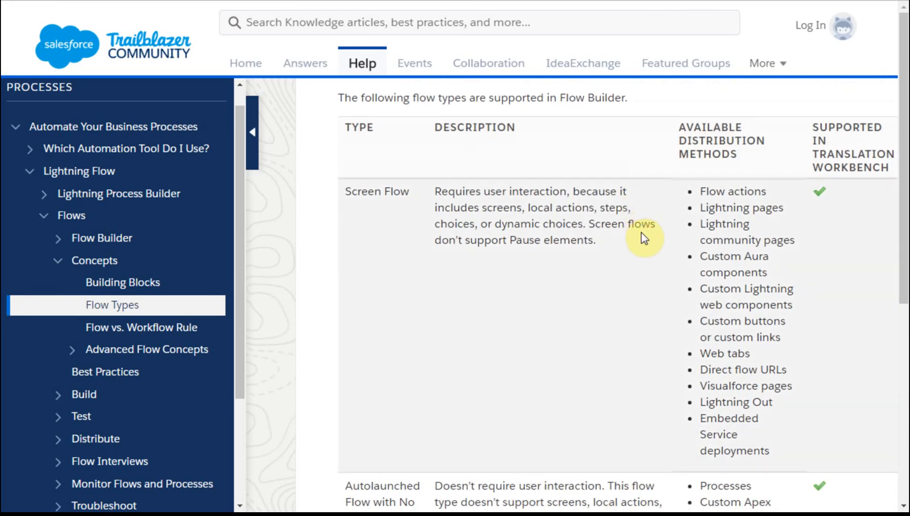
scroll("down", 3)
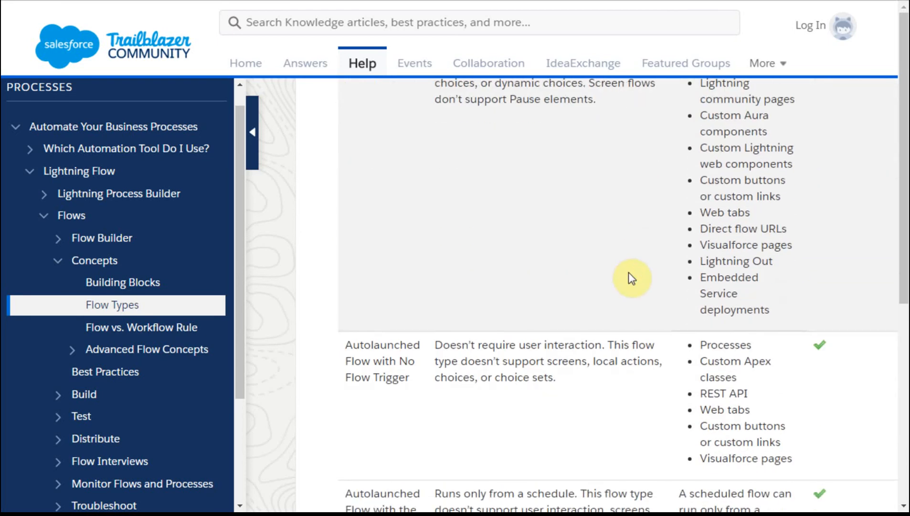
mouse_move(708, 448)
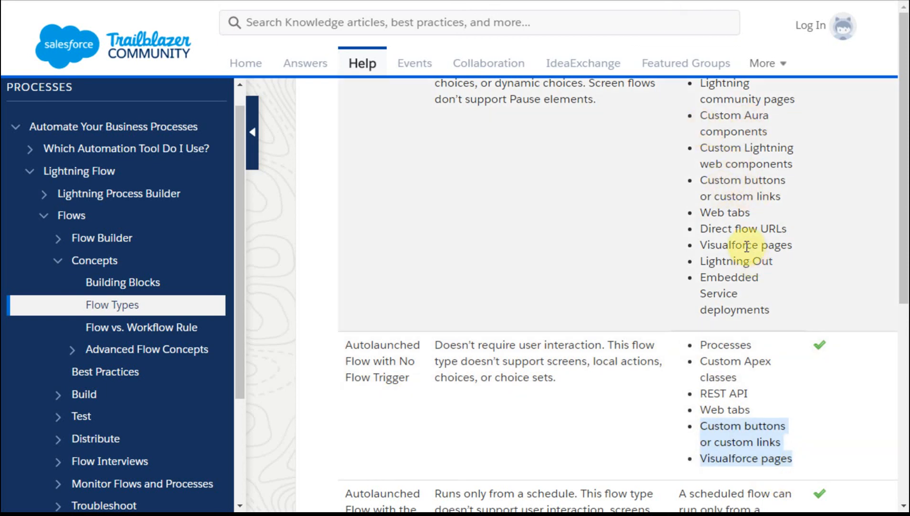
mouse_move(641, 199)
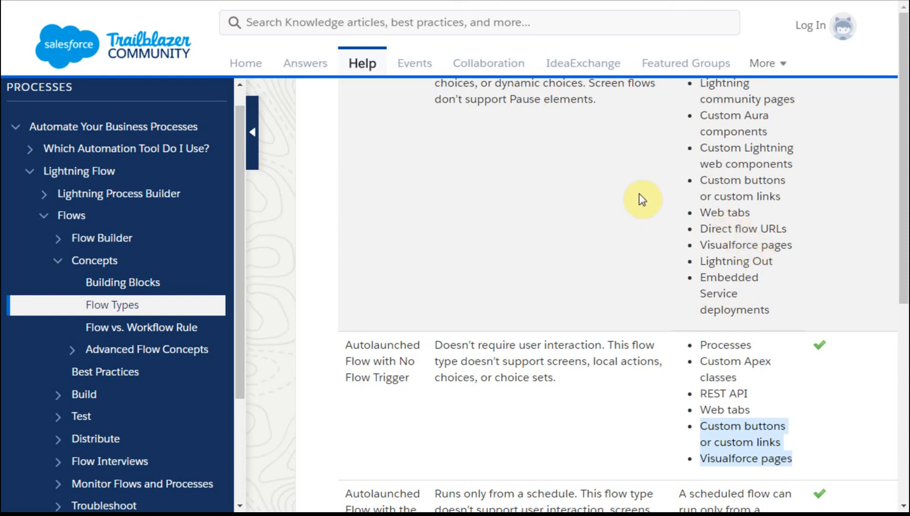
mouse_move(635, 196)
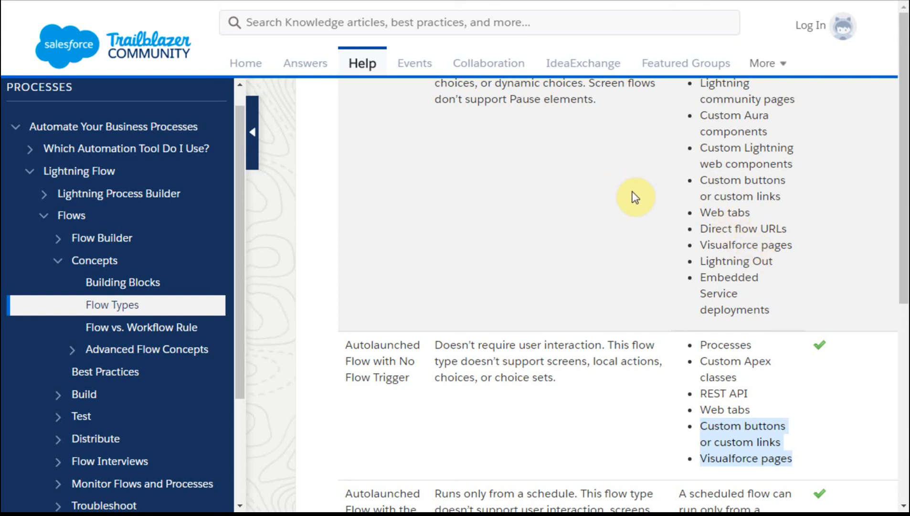
mouse_move(446, 444)
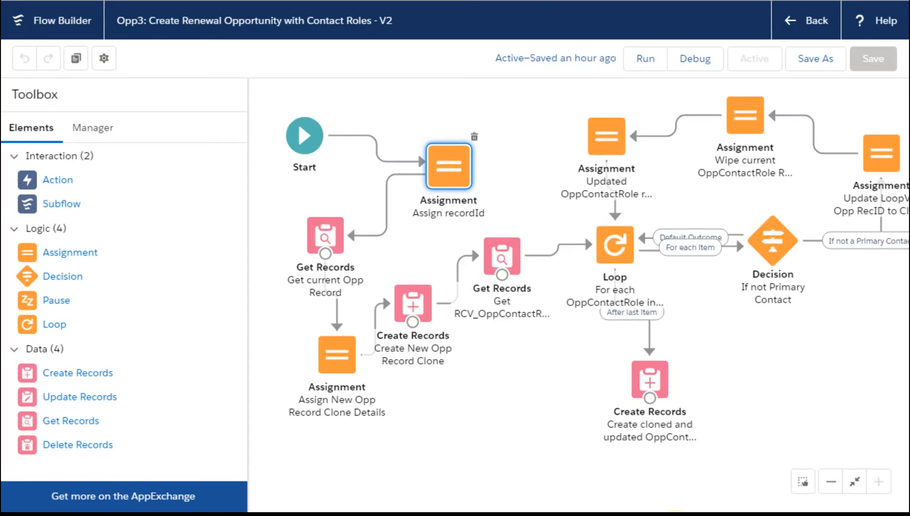
mouse_move(206, 53)
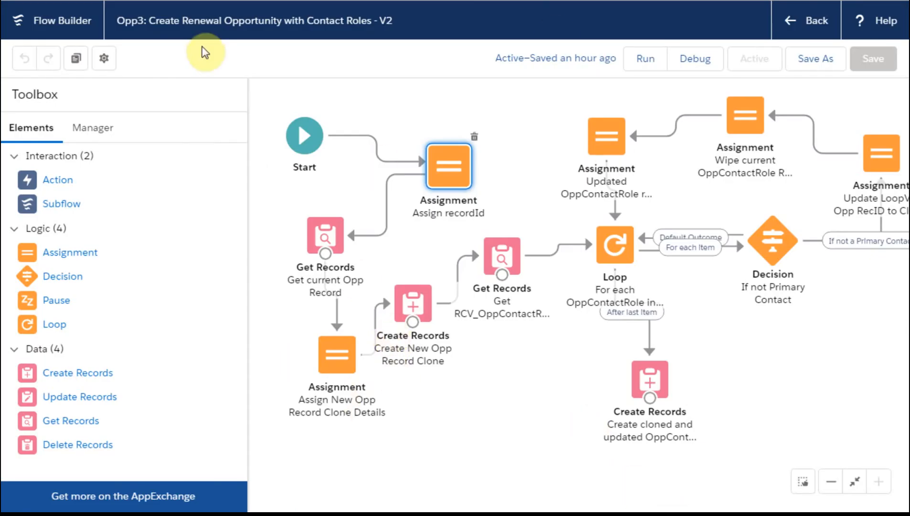